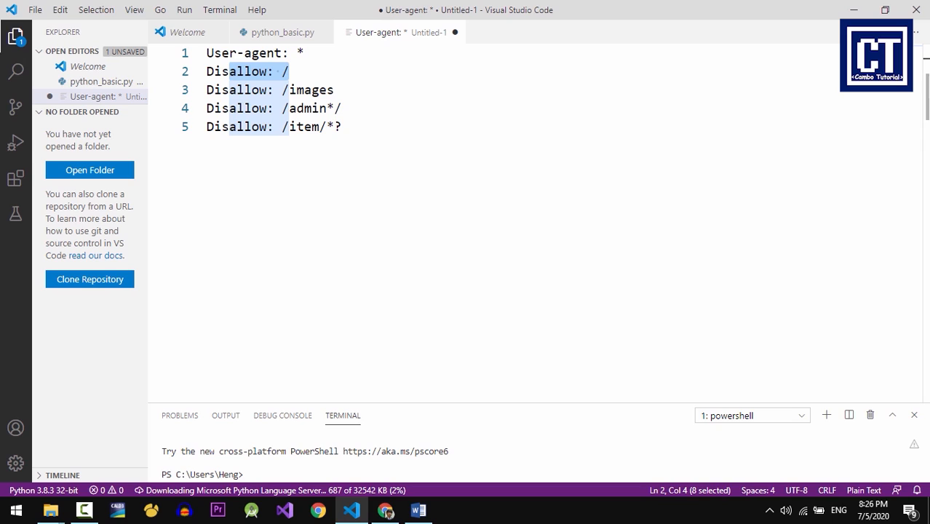
pyautogui.moveTo(719, 182)
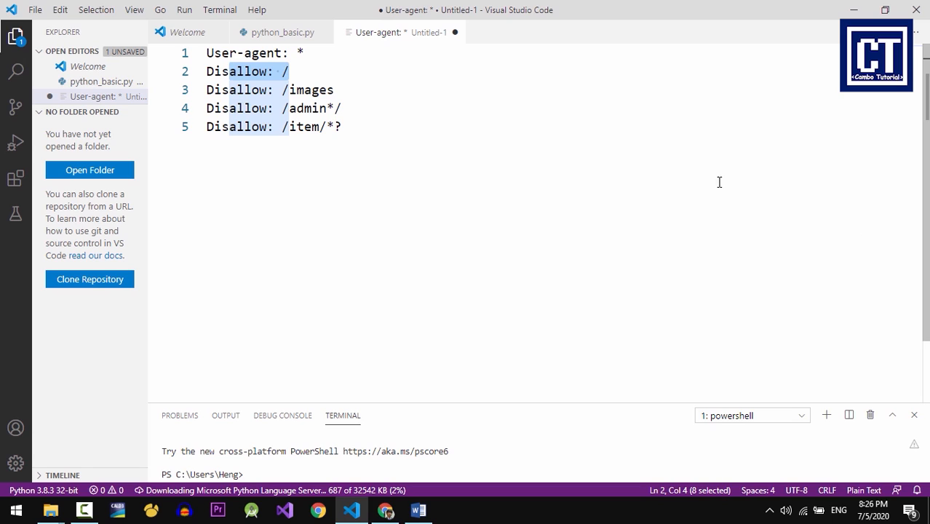
pyautogui.moveTo(584, 140)
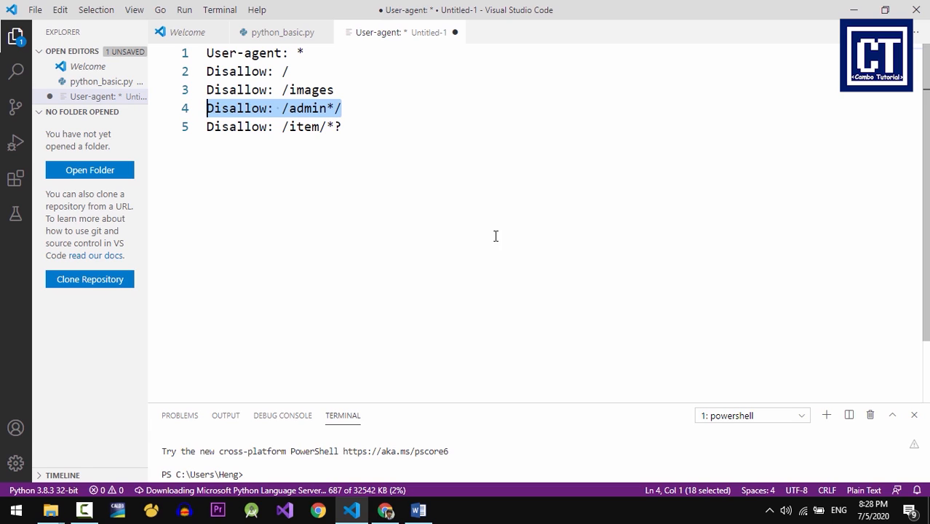
pyautogui.moveTo(508, 213)
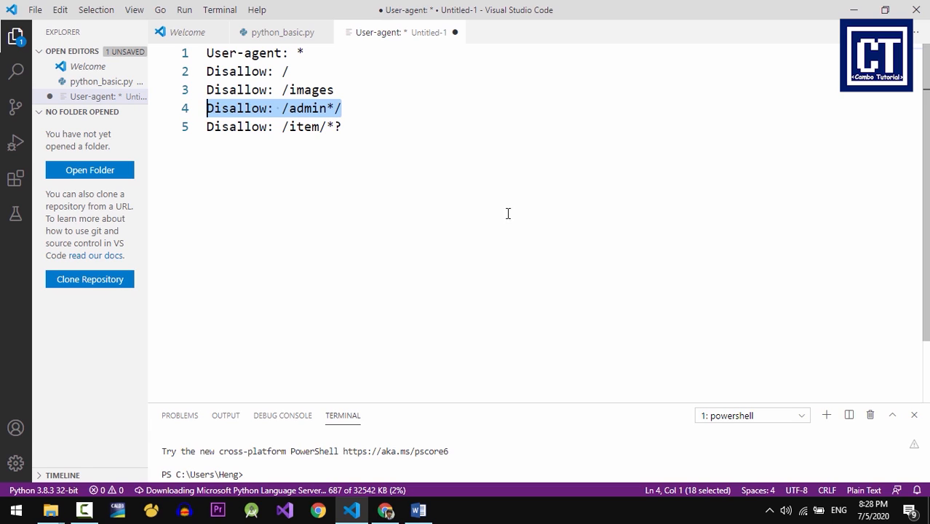
pyautogui.moveTo(431, 189)
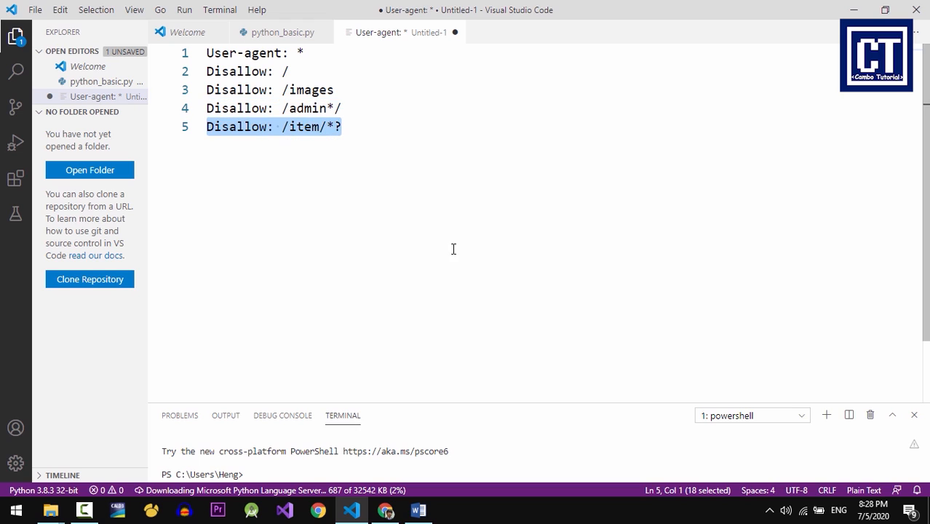
pyautogui.moveTo(352, 498)
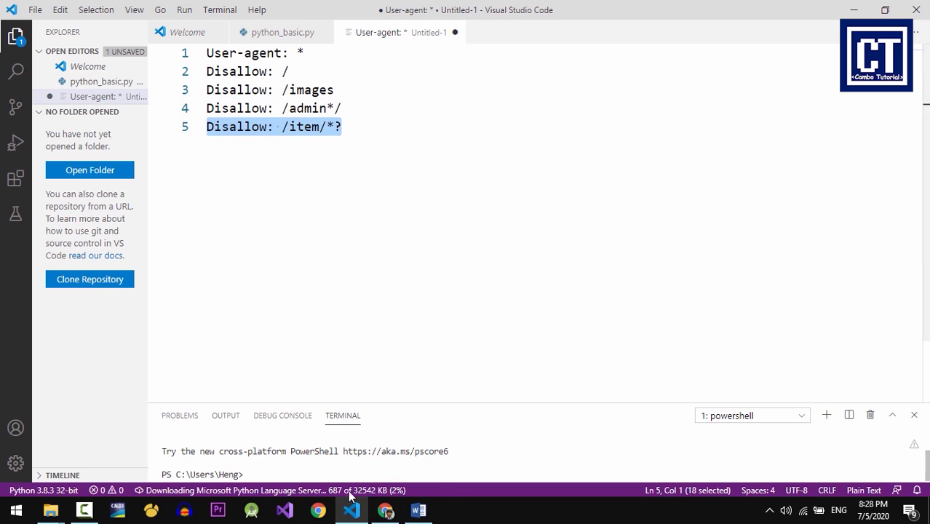
# Switch from the editor to the Chrome tab showing ebay.com/robots.txt
pyautogui.click(318, 509)
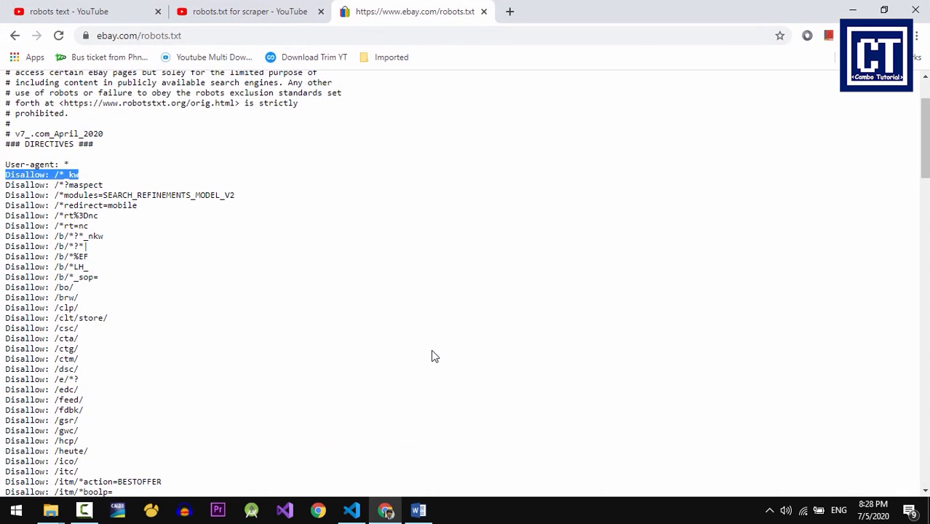
pyautogui.moveTo(396, 277)
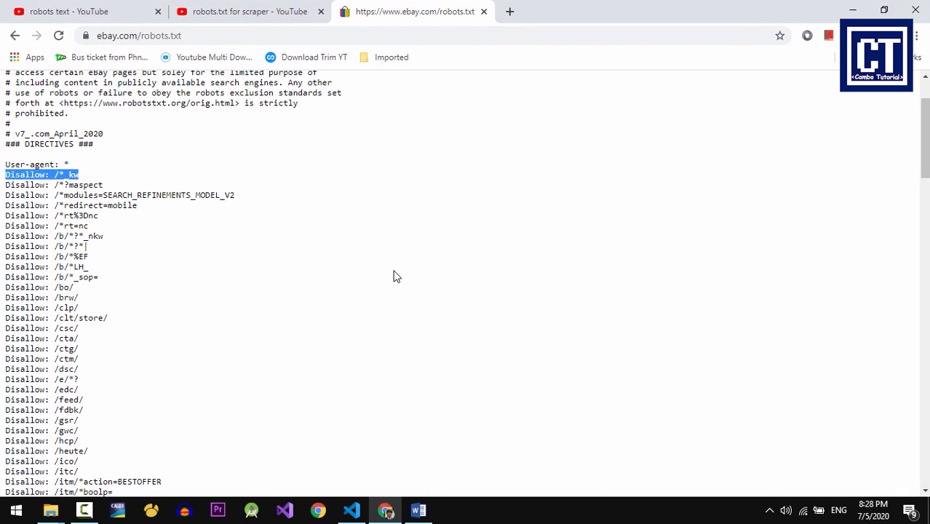
pyautogui.moveTo(407, 265)
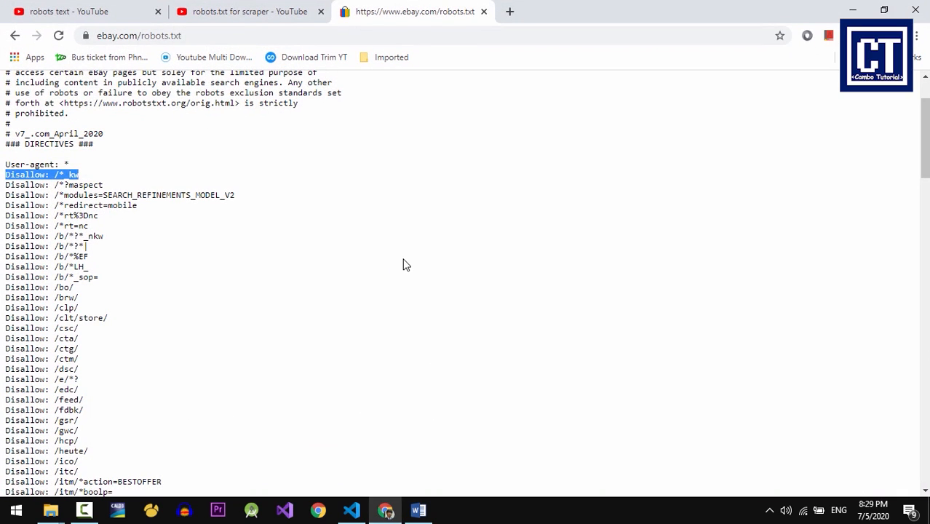
pyautogui.moveTo(463, 244)
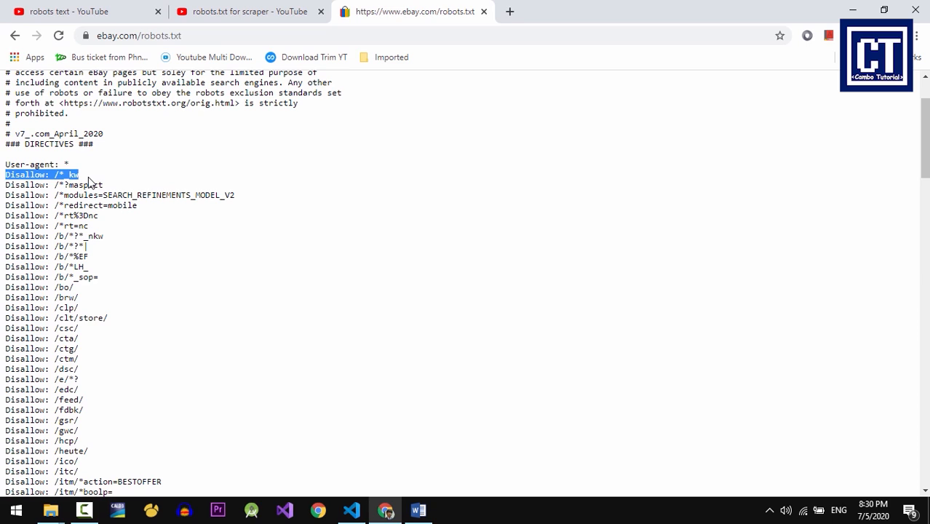
pyautogui.moveTo(134, 180)
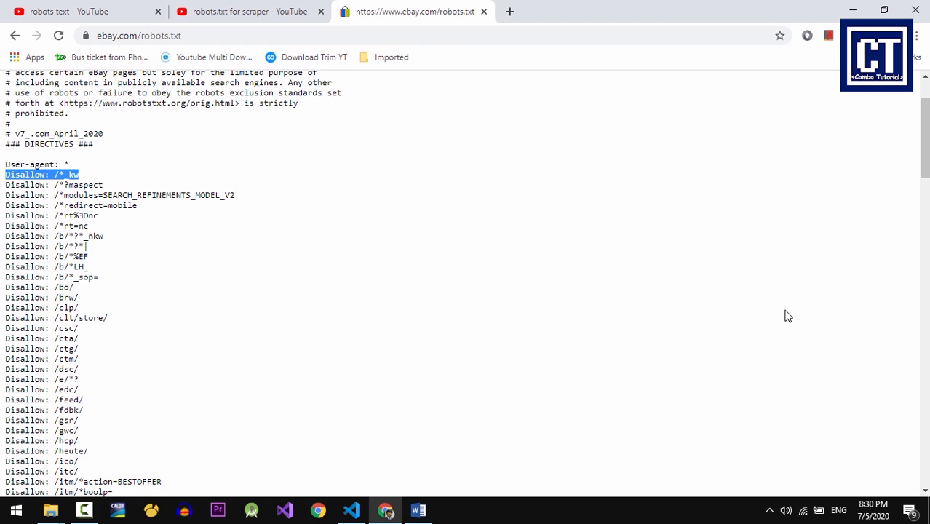
# Scroll down eBay's robots.txt to reveal the /itm/, cart and watch Disallow rules
pyautogui.scroll(-3)
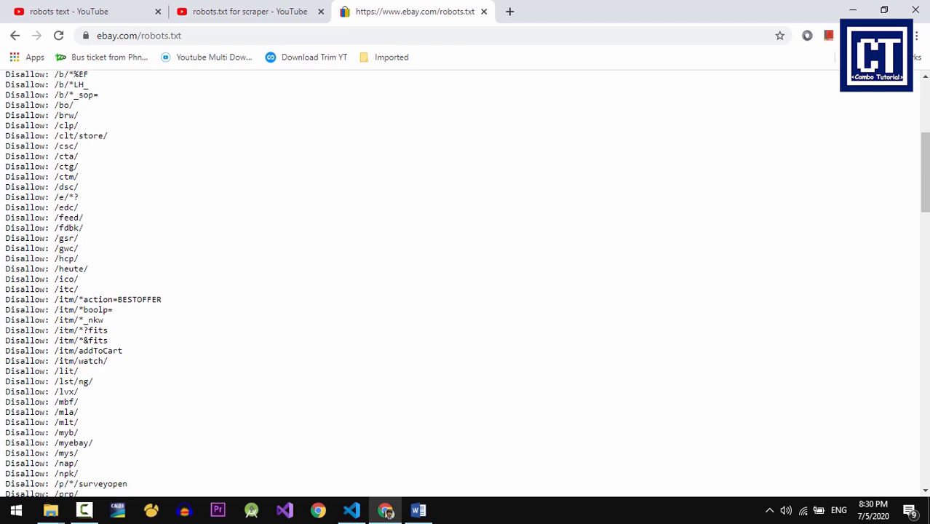